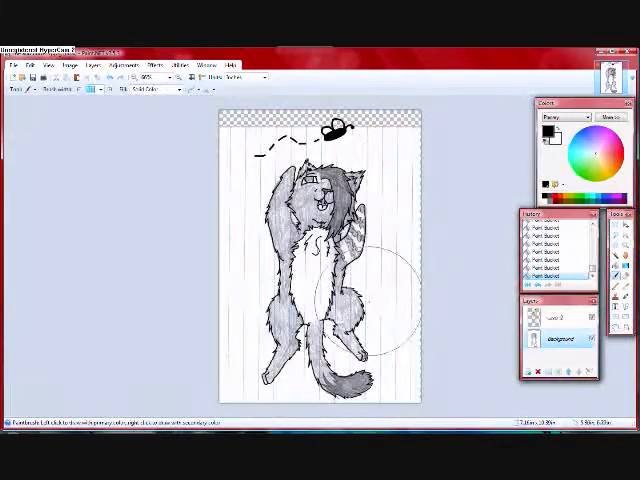
- Ink bold black outlines over the sketch, including the spiky tail and hair tuft
click(16, 40)
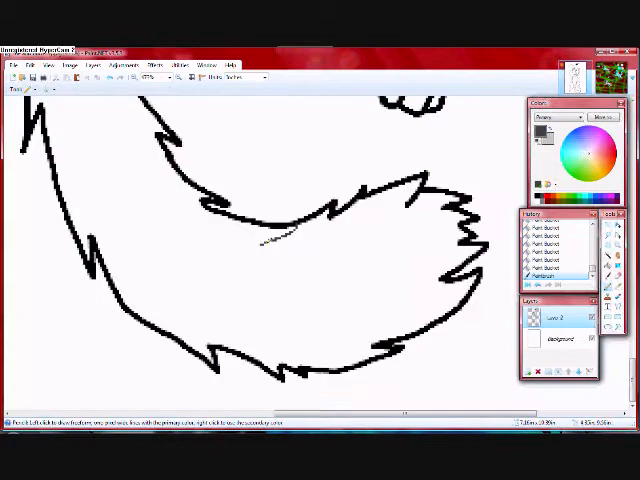
click(290, 300)
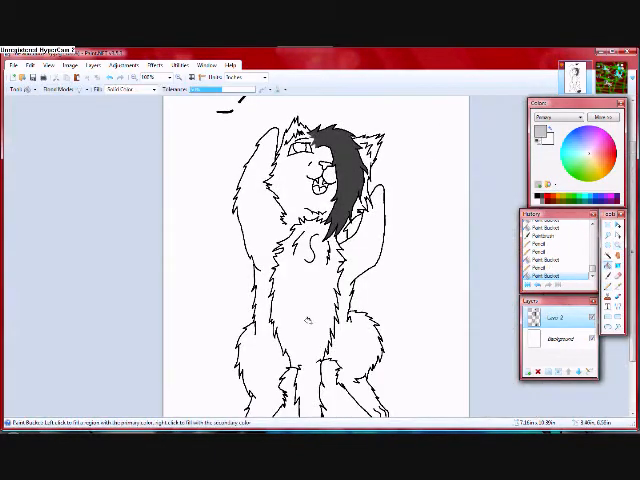
click(300, 250)
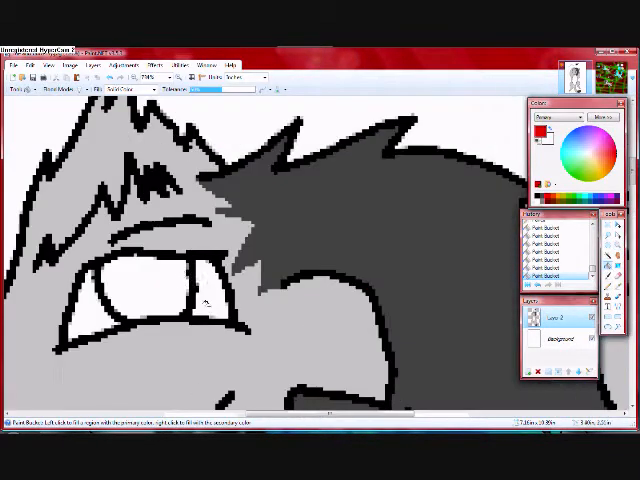
- Fill the fur in grey shades and paint blue, green and magenta background stripes
click(150, 290)
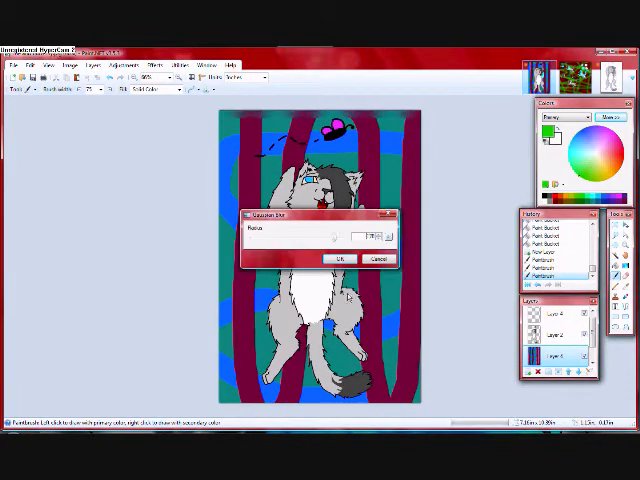
- Paint the irises glossy blue with white highlights inside cream-coloured eye whites
click(342, 258)
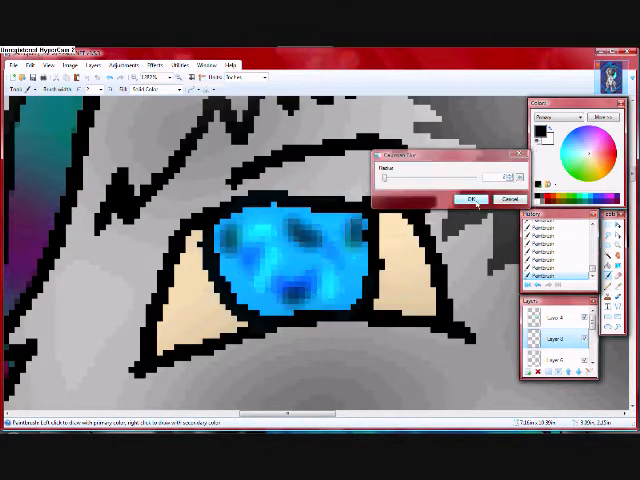
click(472, 200)
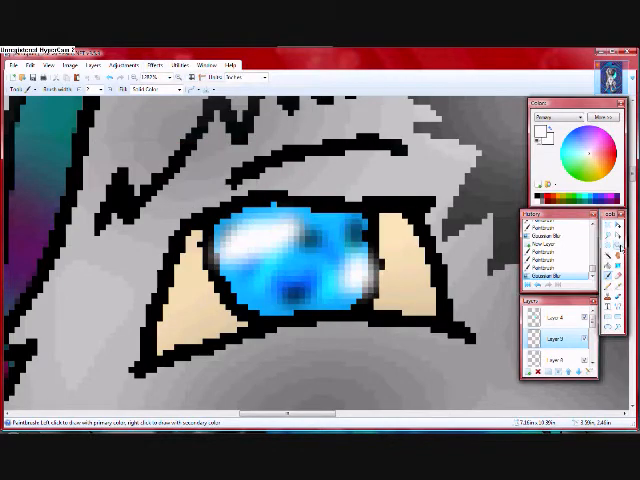